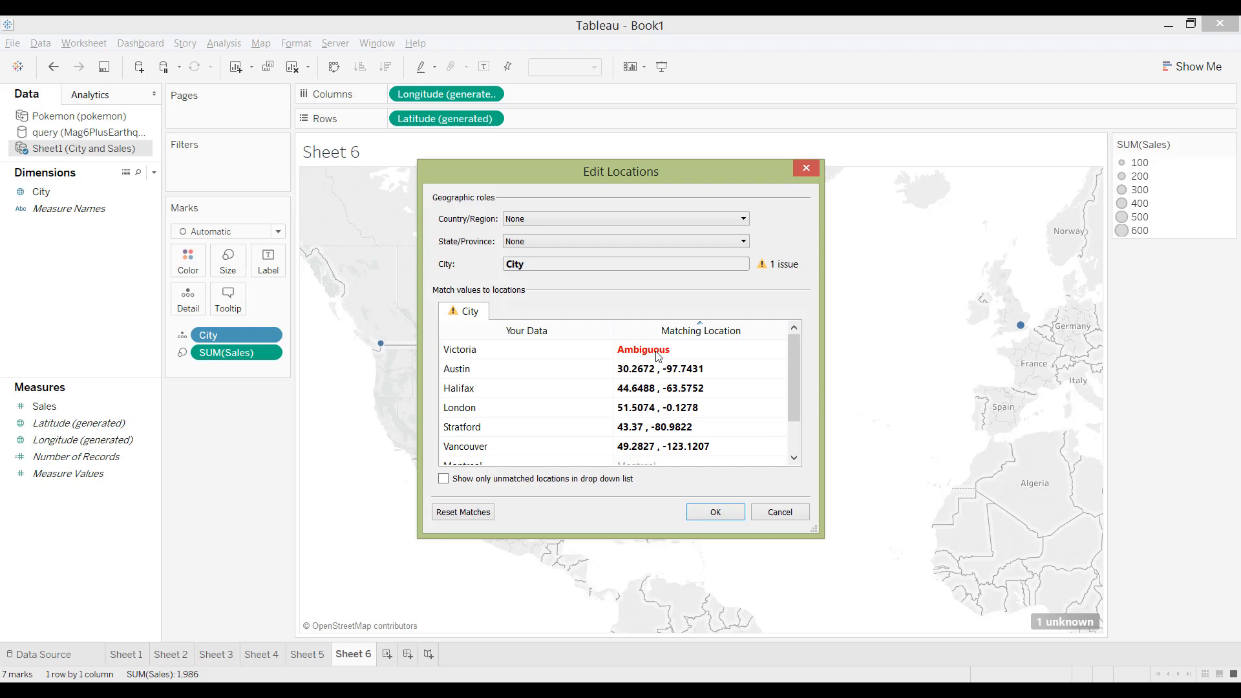
- Choose 'Enter Latitude and Longitude' for Victoria's ambiguous City match
left_click(644, 349)
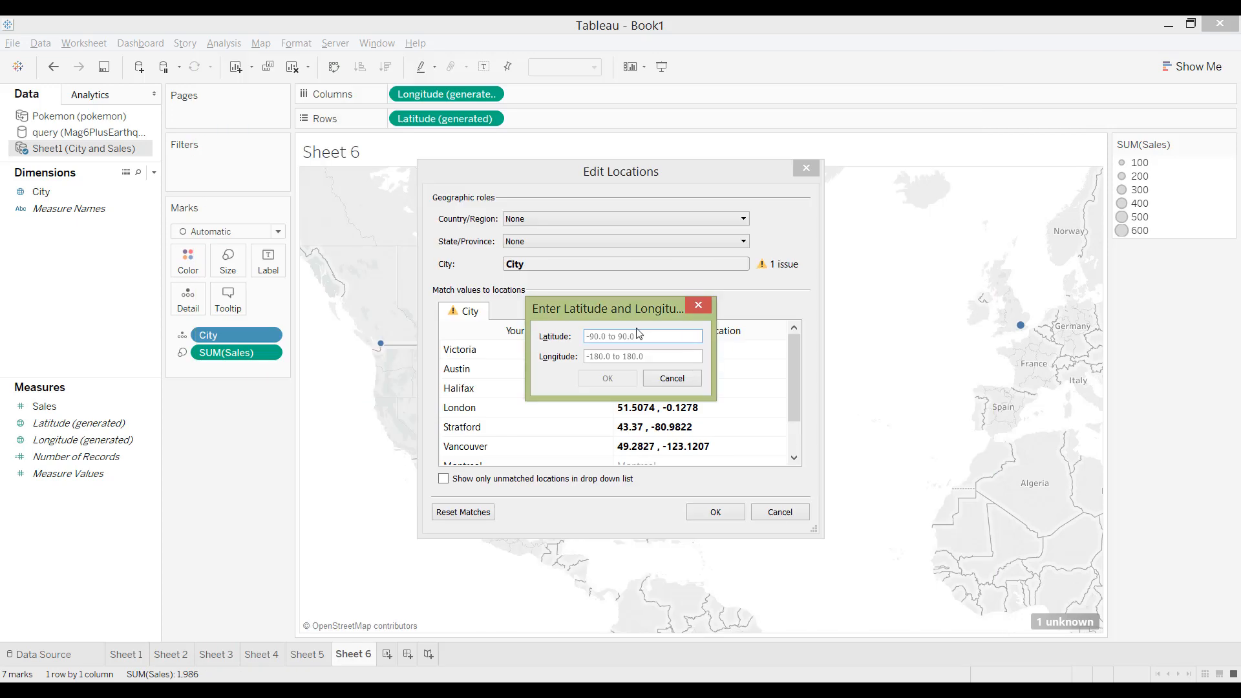
- Match Victoria to latitude 48.4284, longitude -123.3656 and confirm
type("-123.3656")
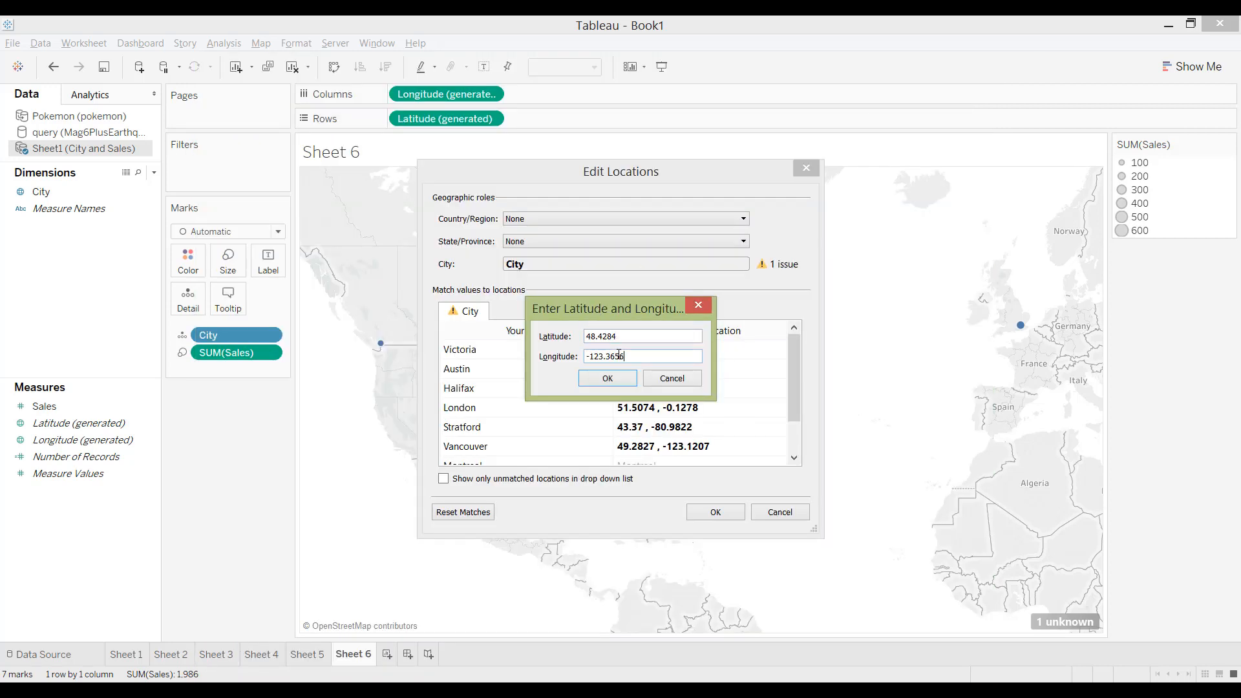
left_click(608, 378)
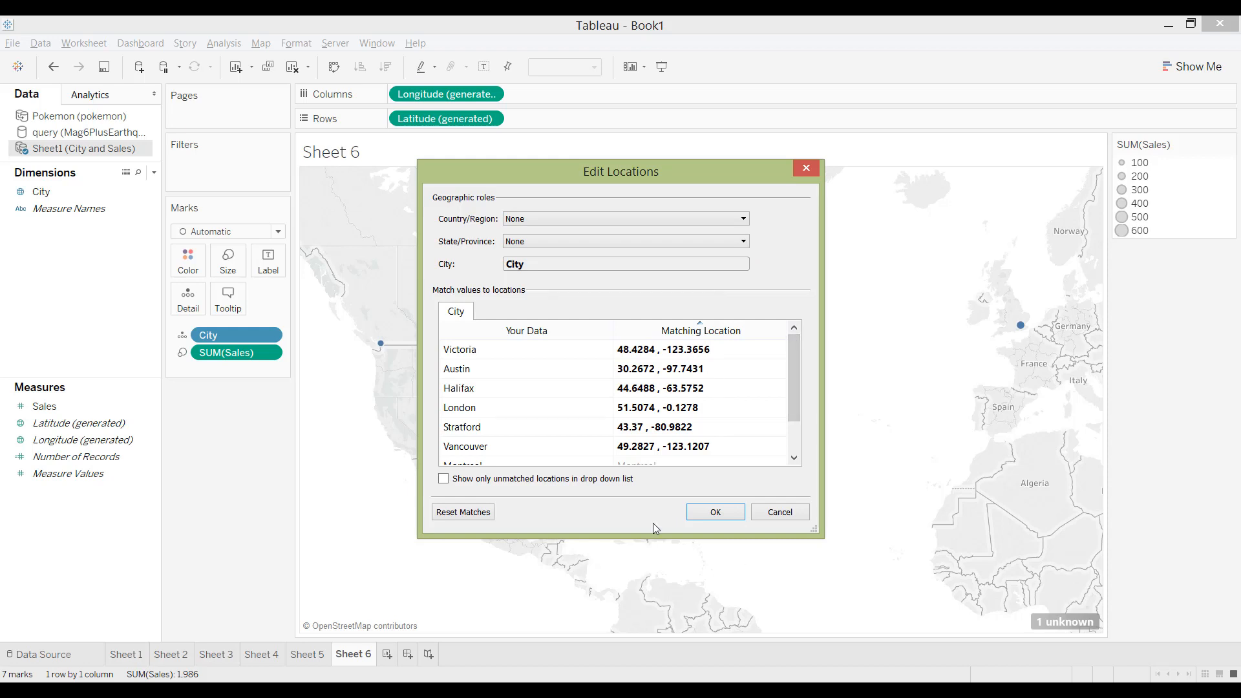